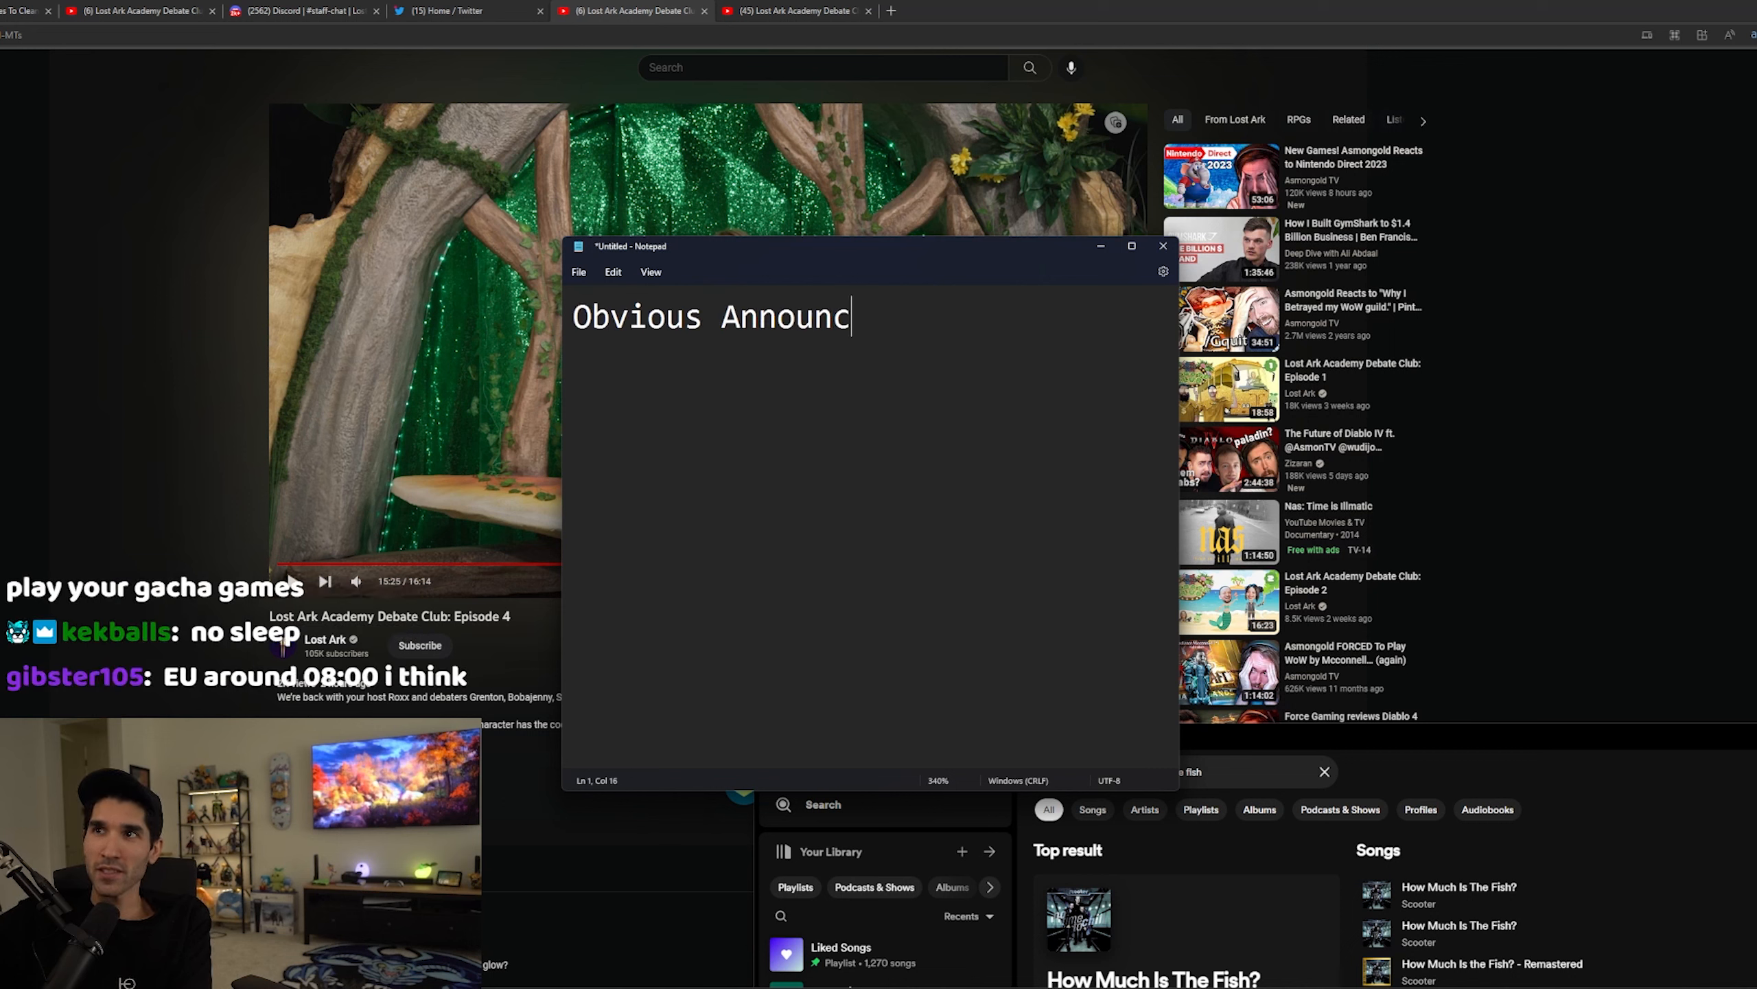
Step: Finish the 'Obvious Announcements:' heading and list Soul Eater and Legendary Skins beneath it
{"action": "type", "text": "ements:"}
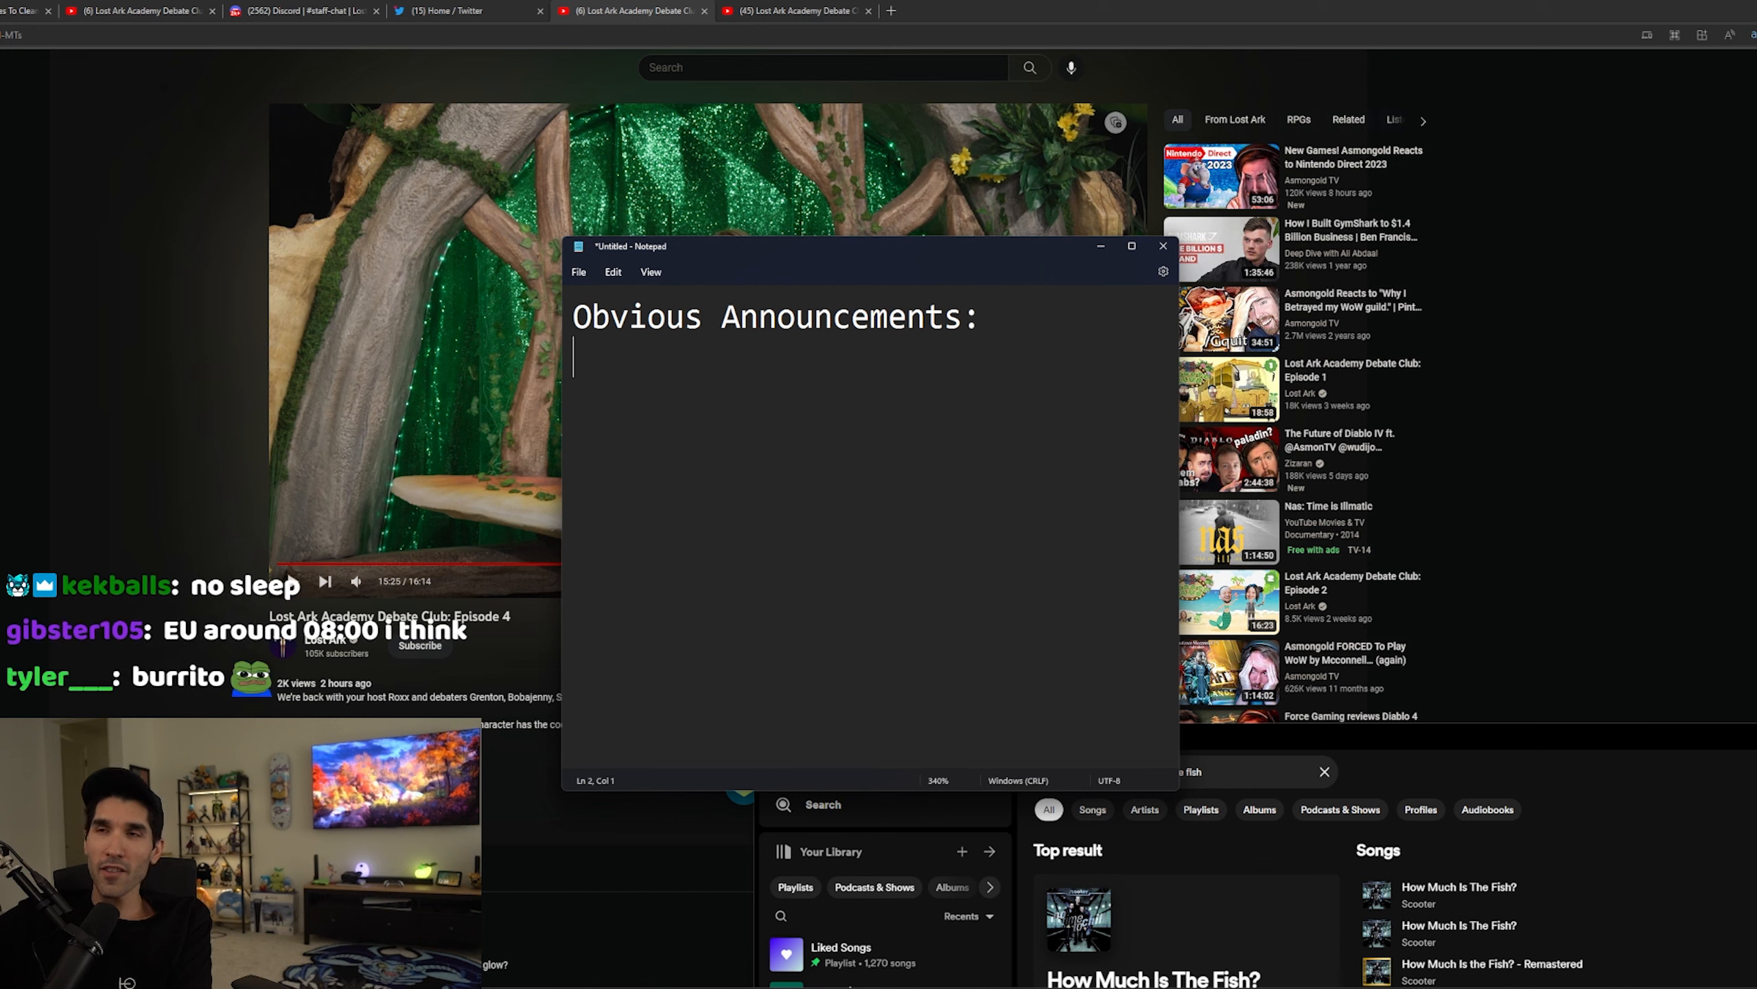
{"action": "type", "text": "Soul Eater"}
{"action": "type", "text": "Theamine"}
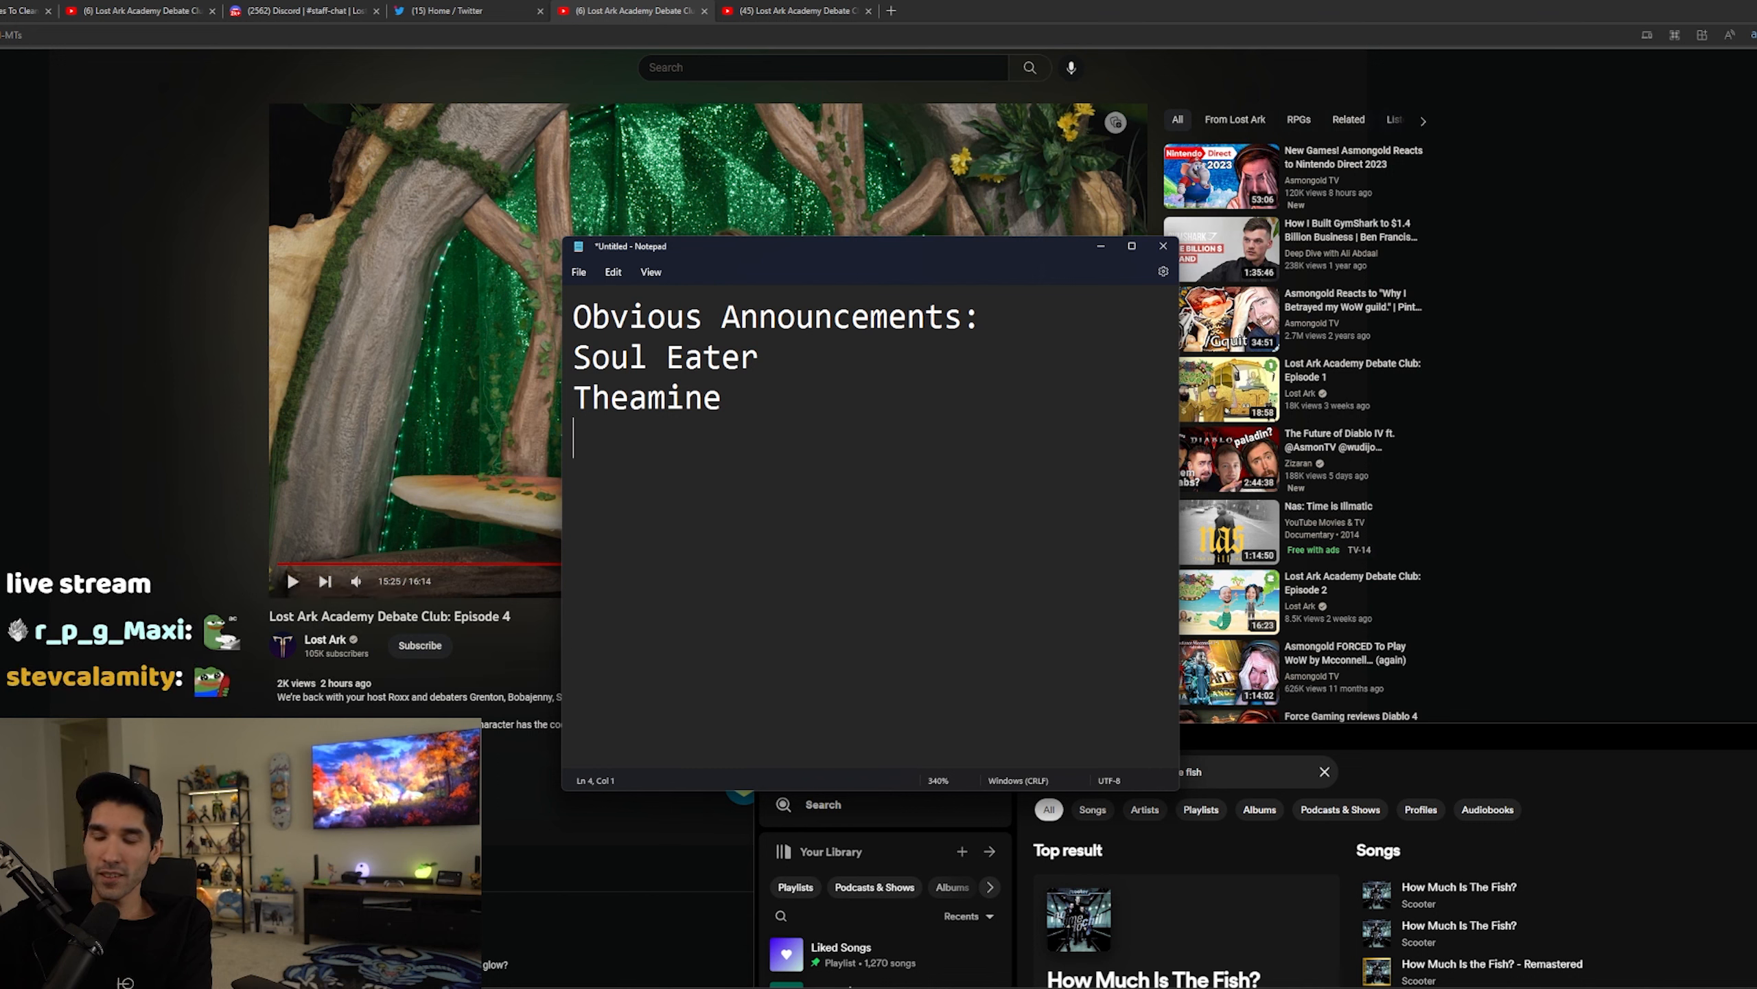
{"action": "type", "text": "Legendary Skins"}
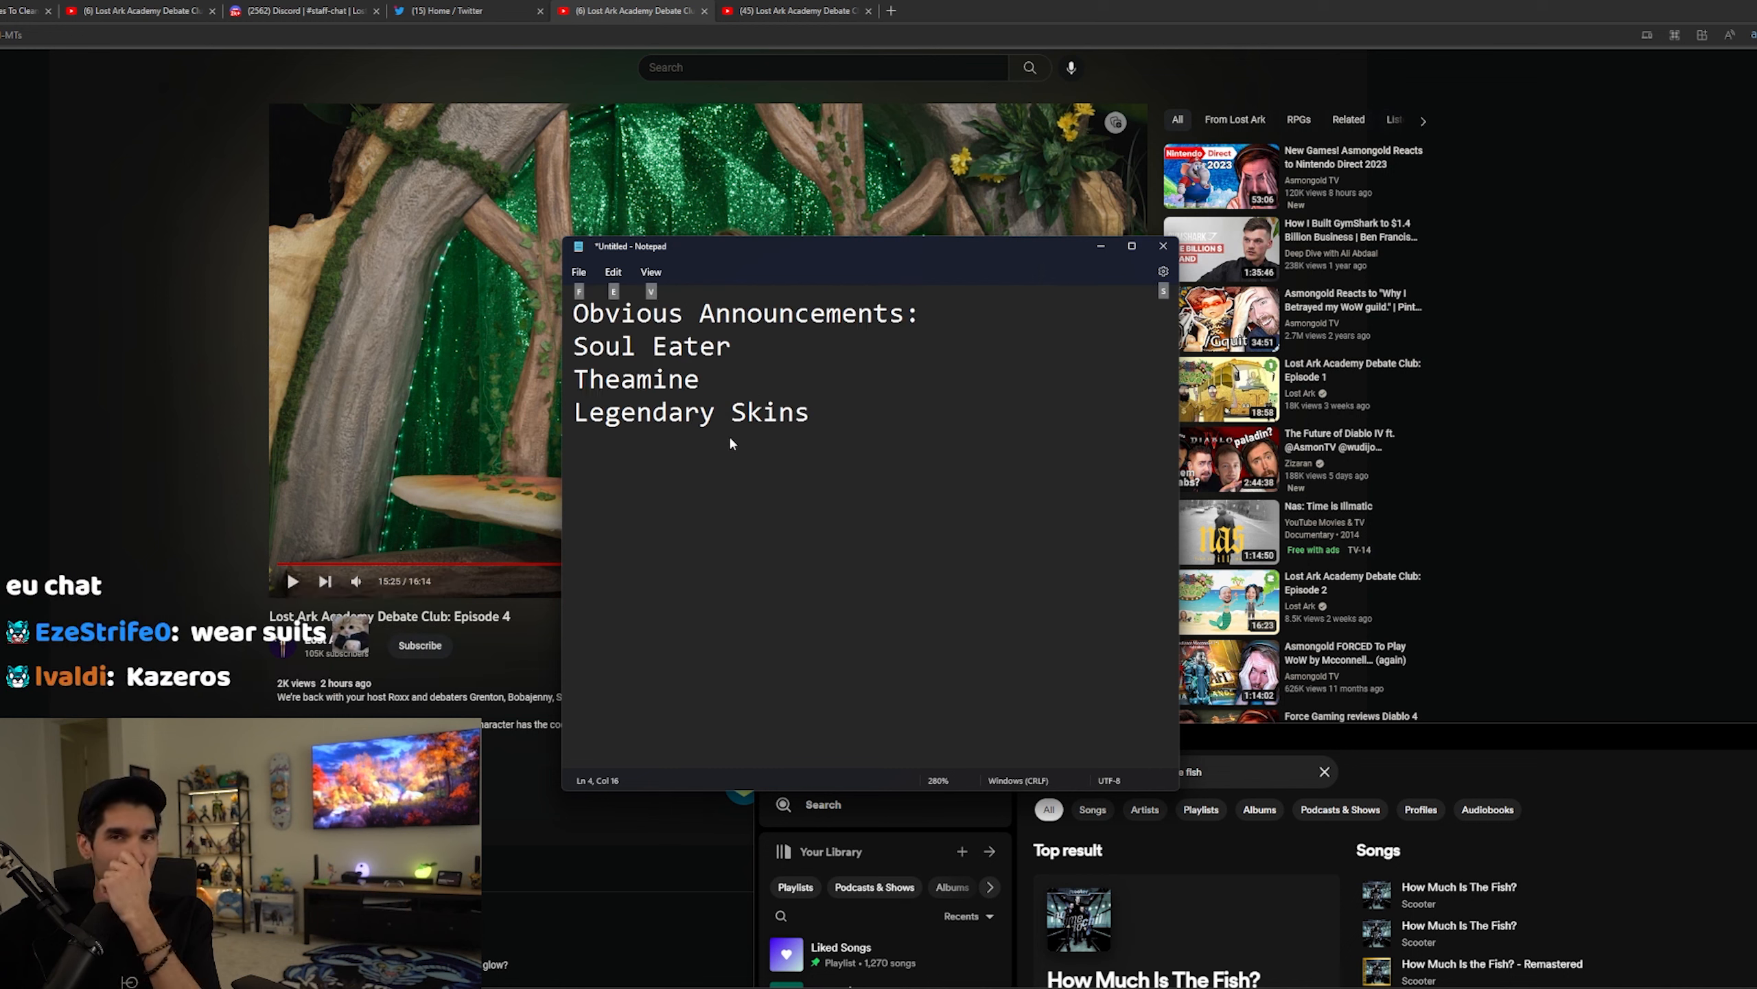
Step: Add 'Some type of Gender Unlock' as the next list item
{"action": "type", "text": "Some"}
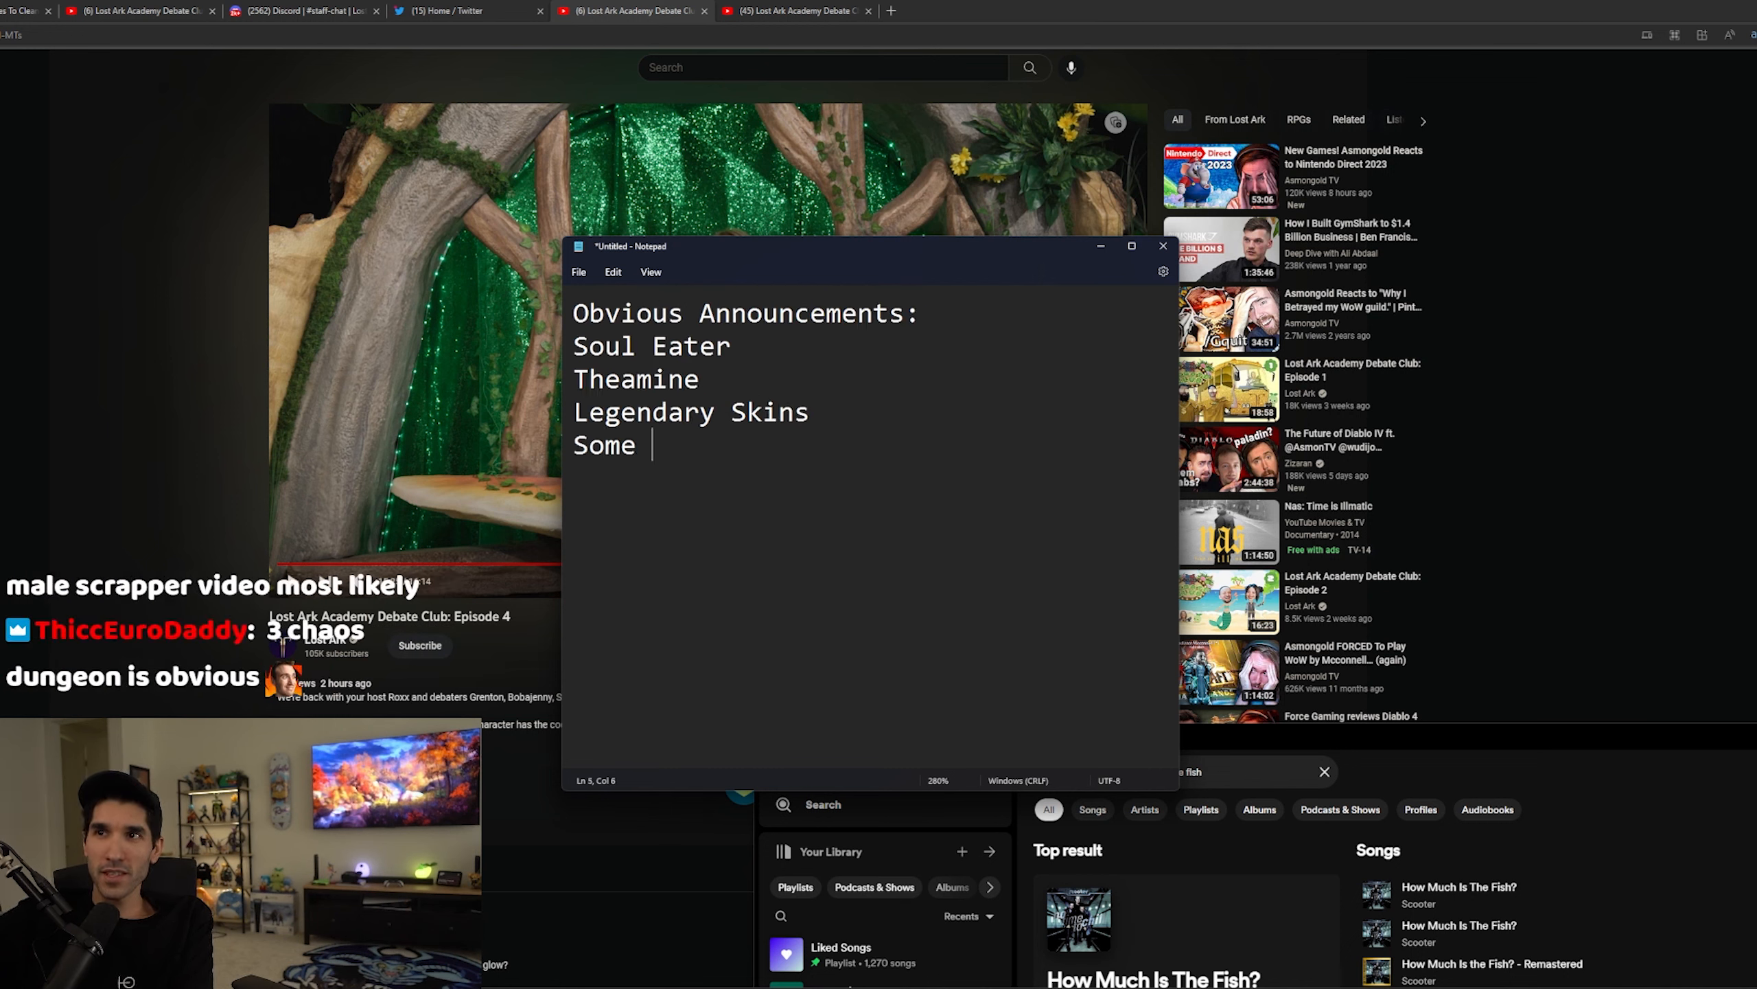
{"action": "type", "text": "type of G"}
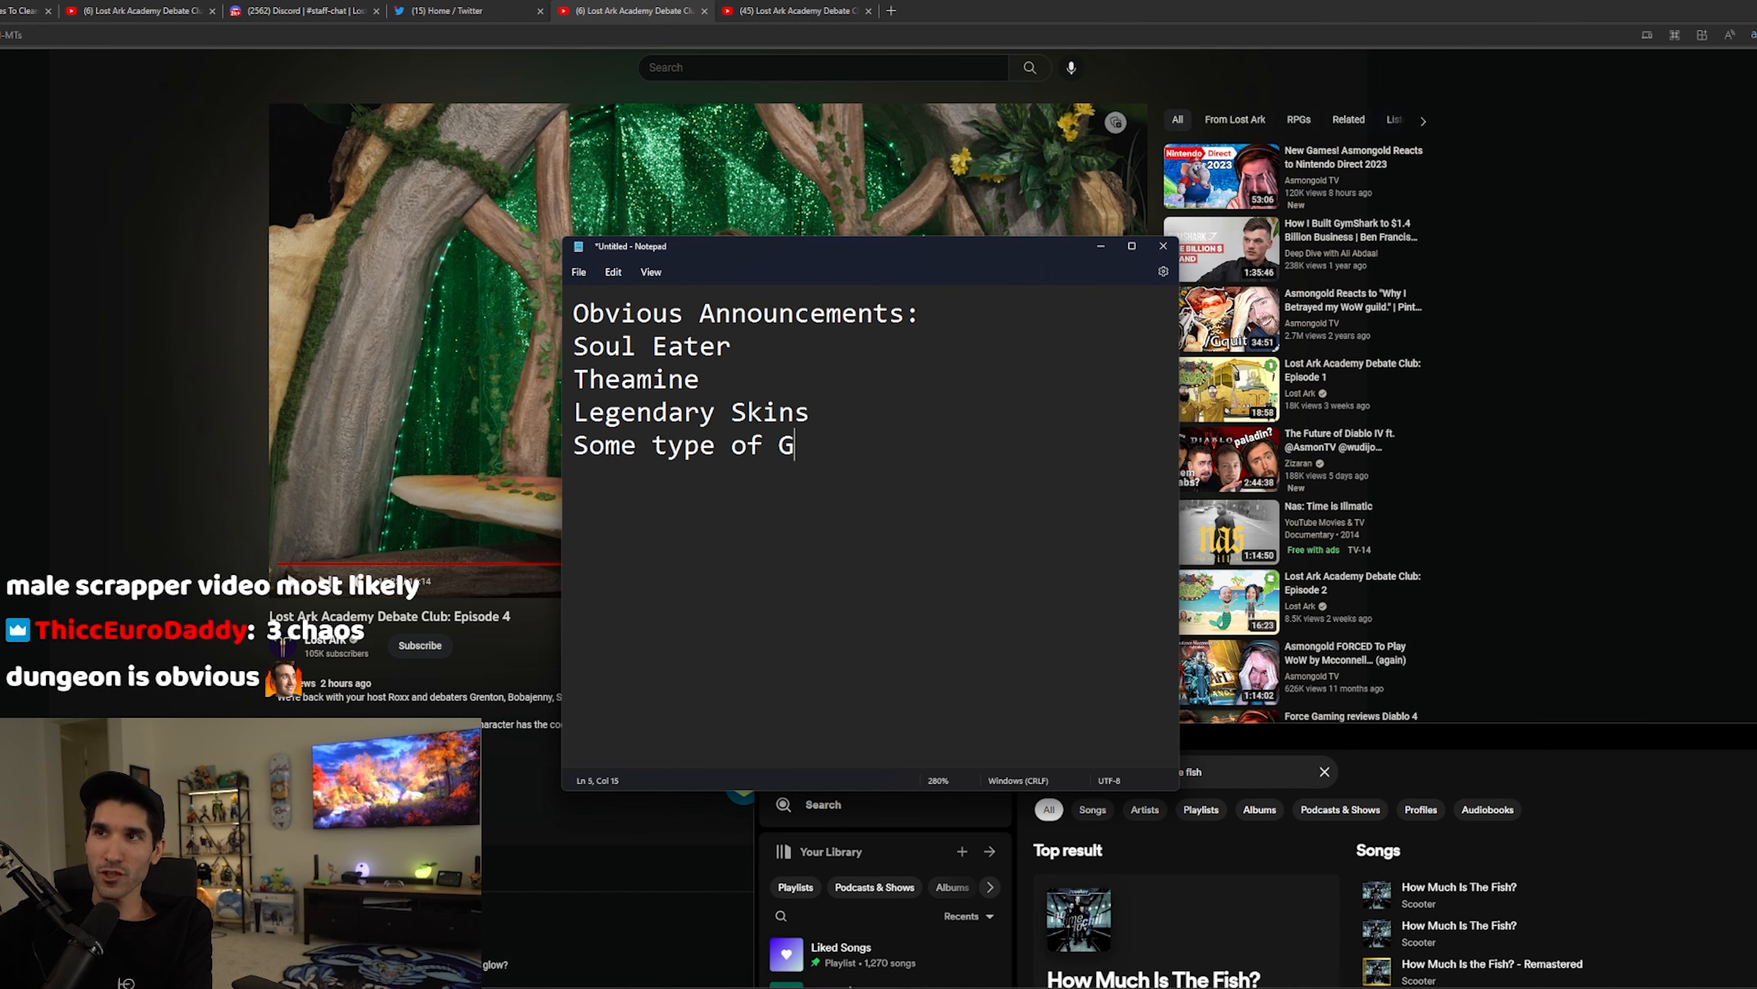
{"action": "type", "text": "ender Unlock"}
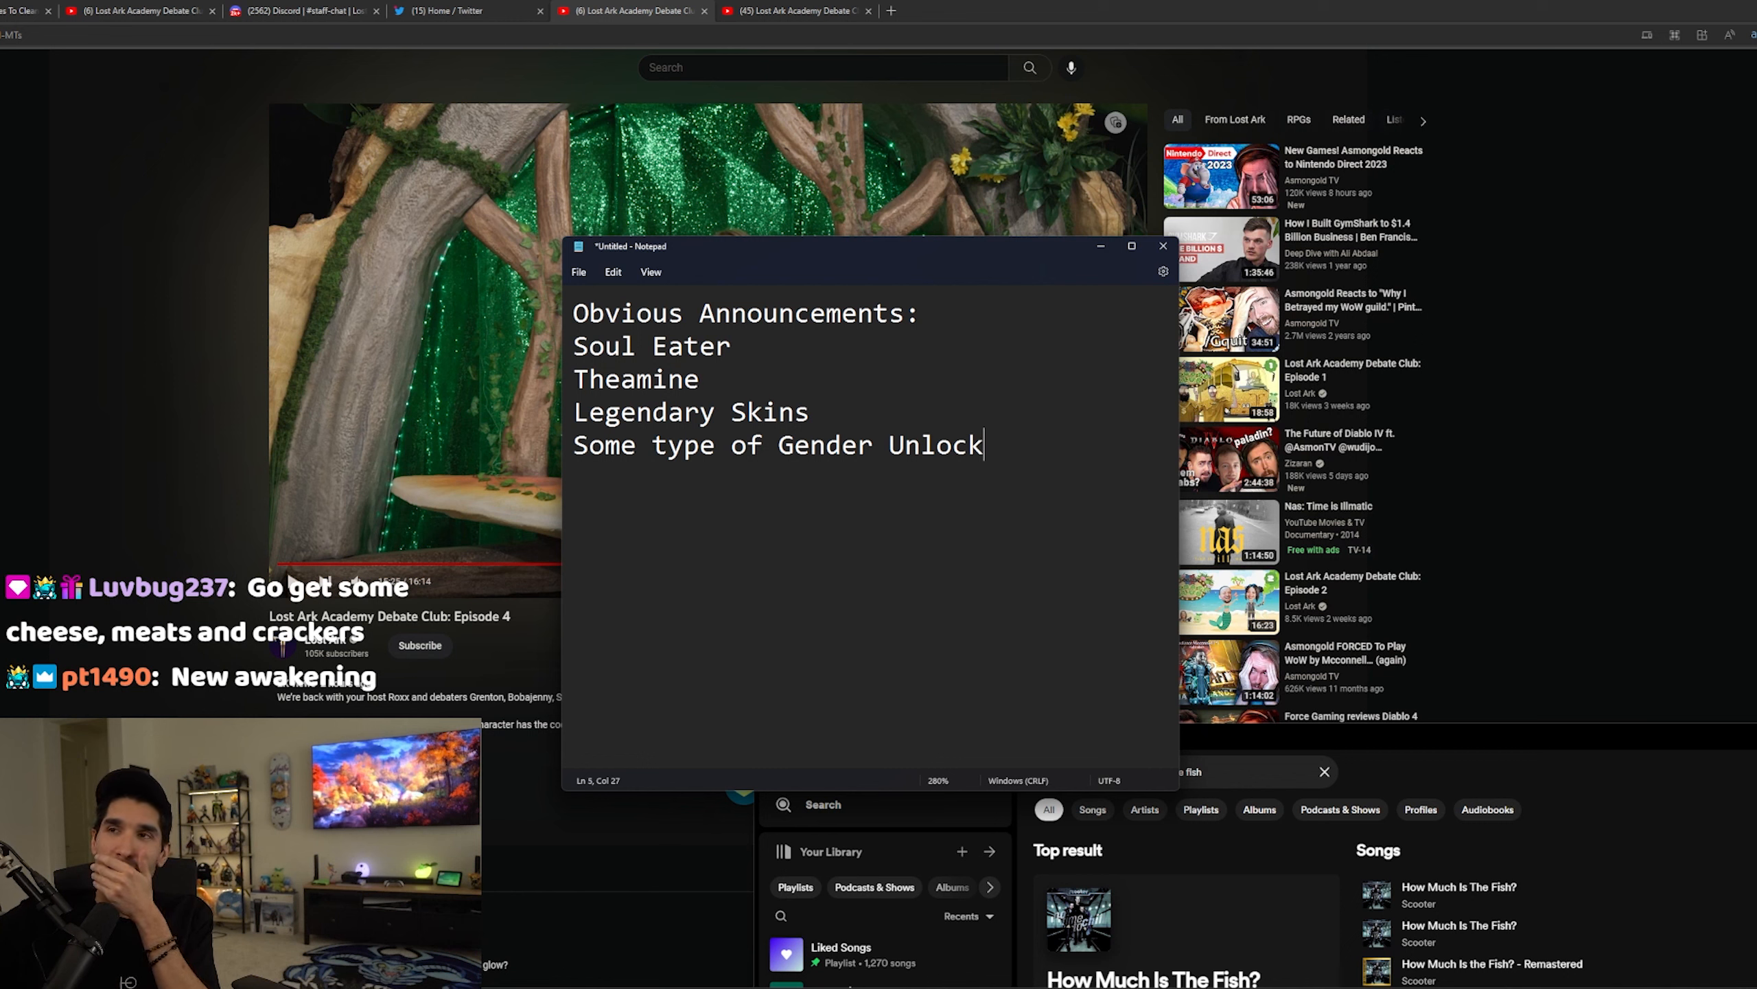
Step: Start a new blank line below 'Some type of Gender Unlock'
{"action": "key", "text": "enter"}
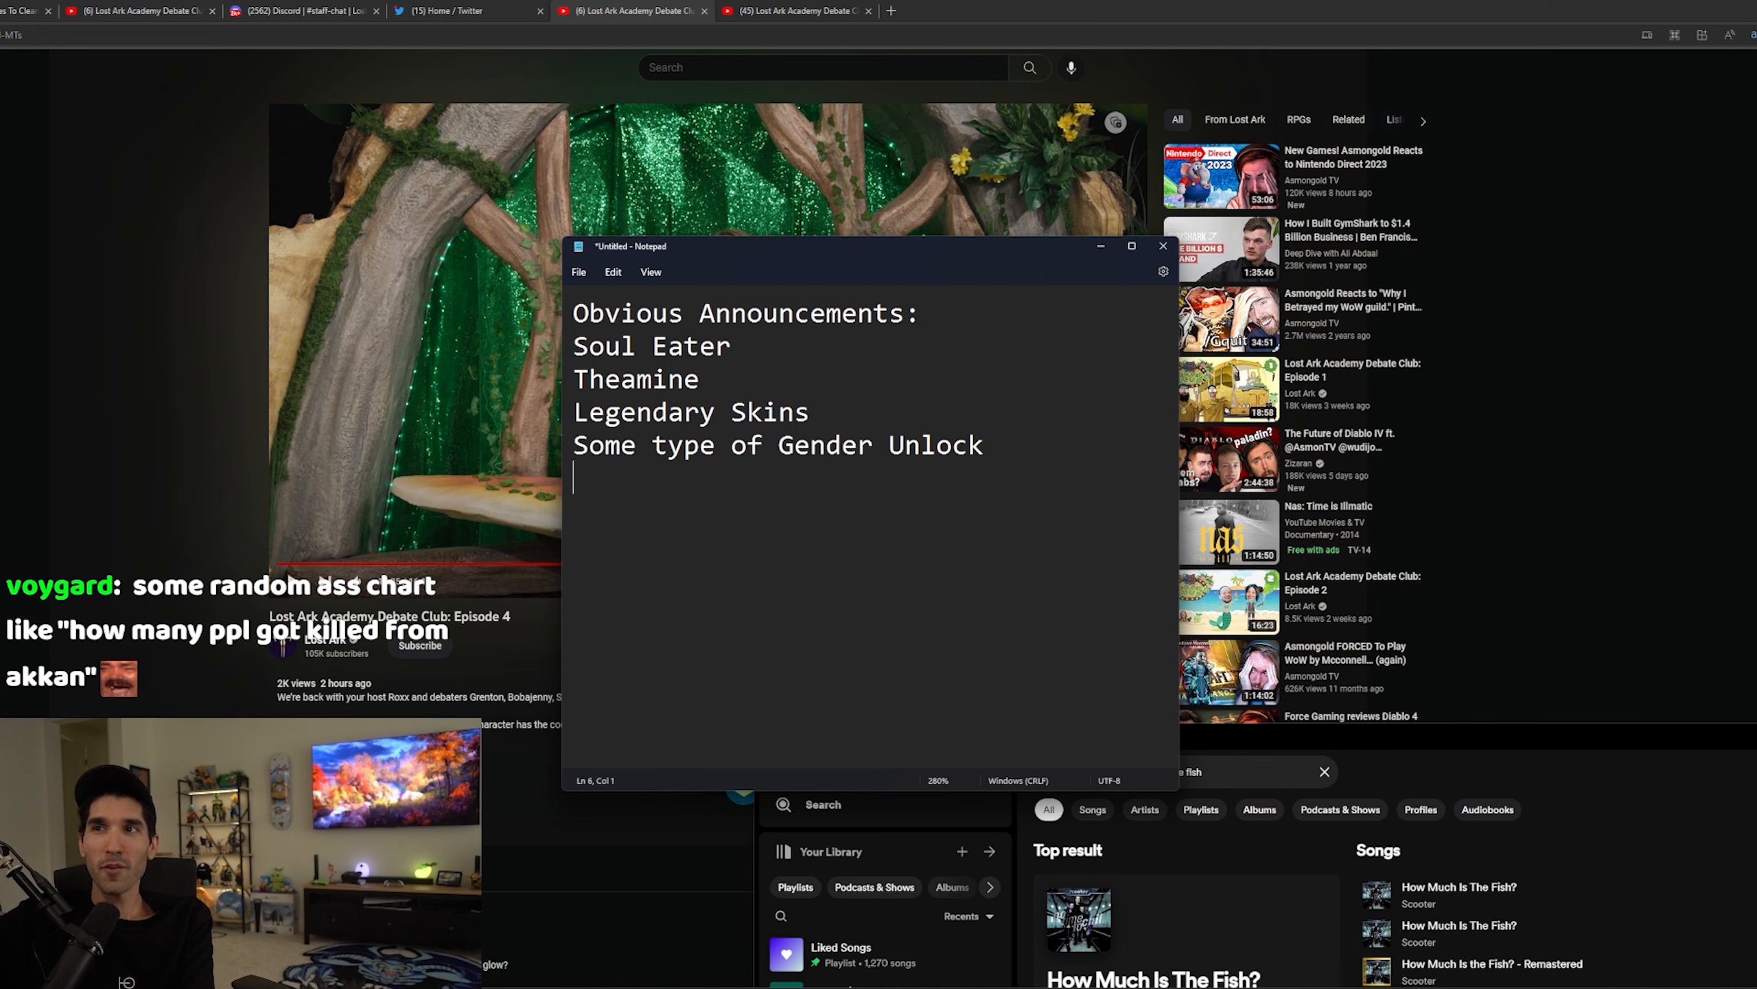
Step: Add 'Summer Event' and 'Skins for Summer Event' as list items
{"action": "type", "text": "Summer Event"}
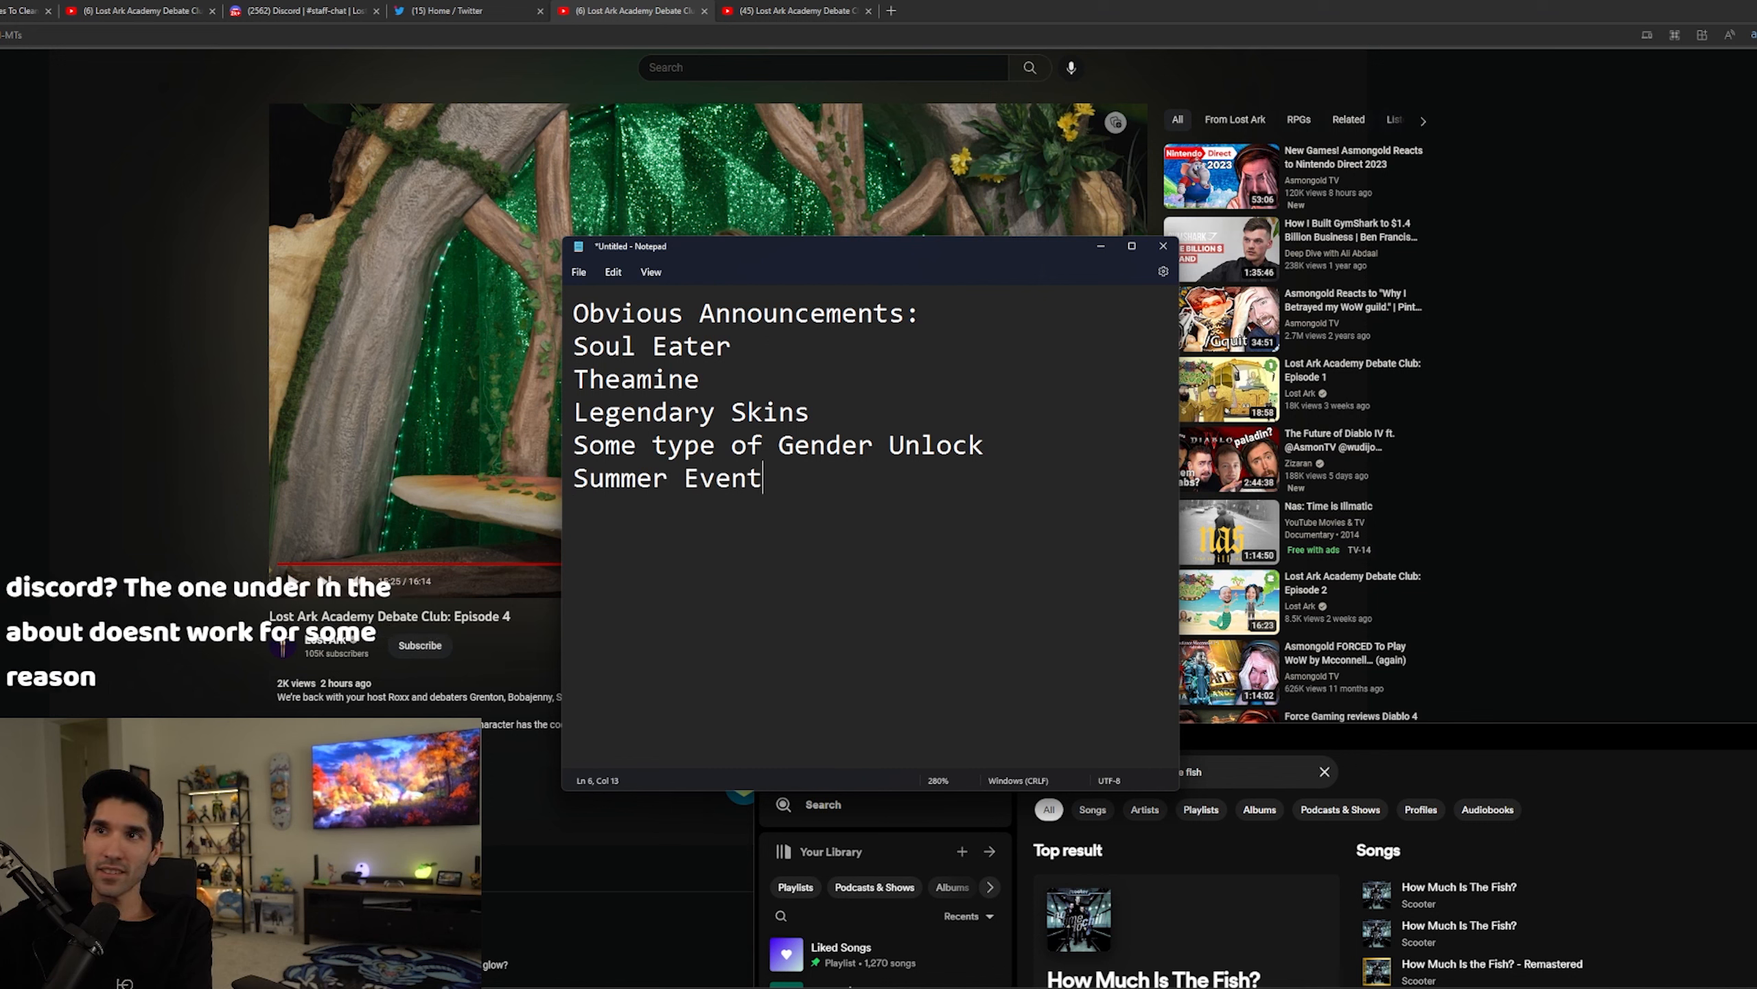
{"action": "type", "text": "Skins for SUmmer Event"}
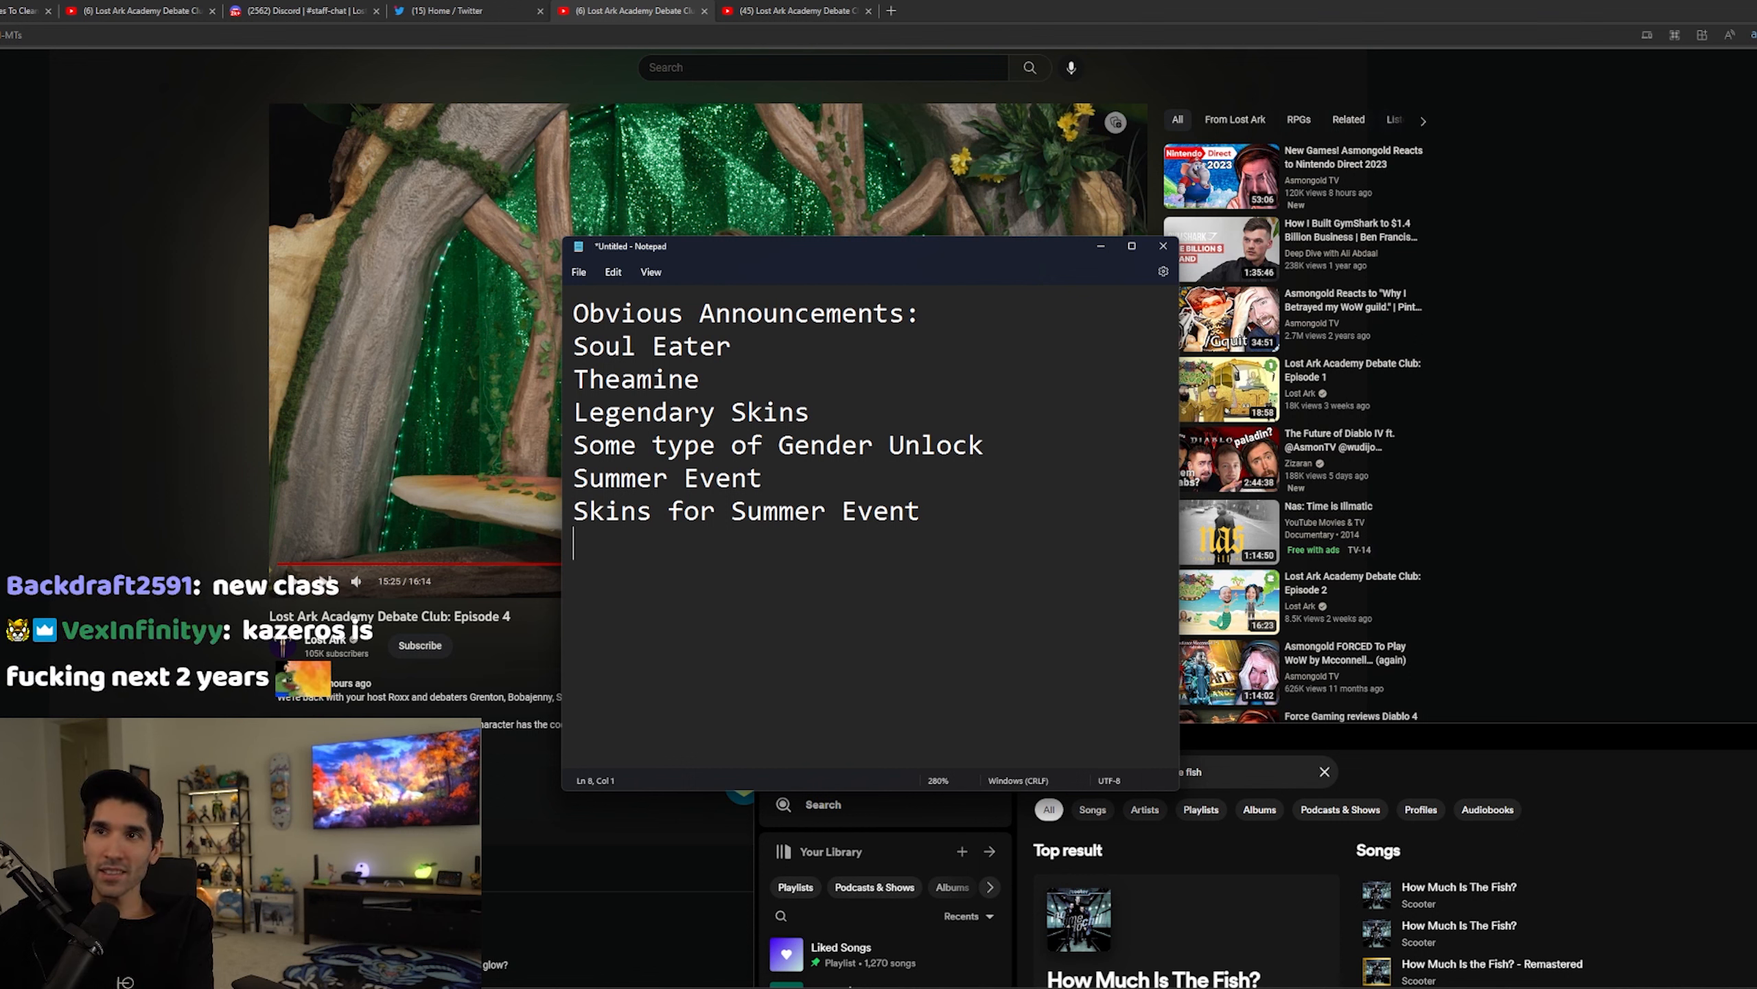
Step: Add 'T1-T3 Early Revamp' and 'New Guardian' as the final list items
{"action": "type", "text": "T1"}
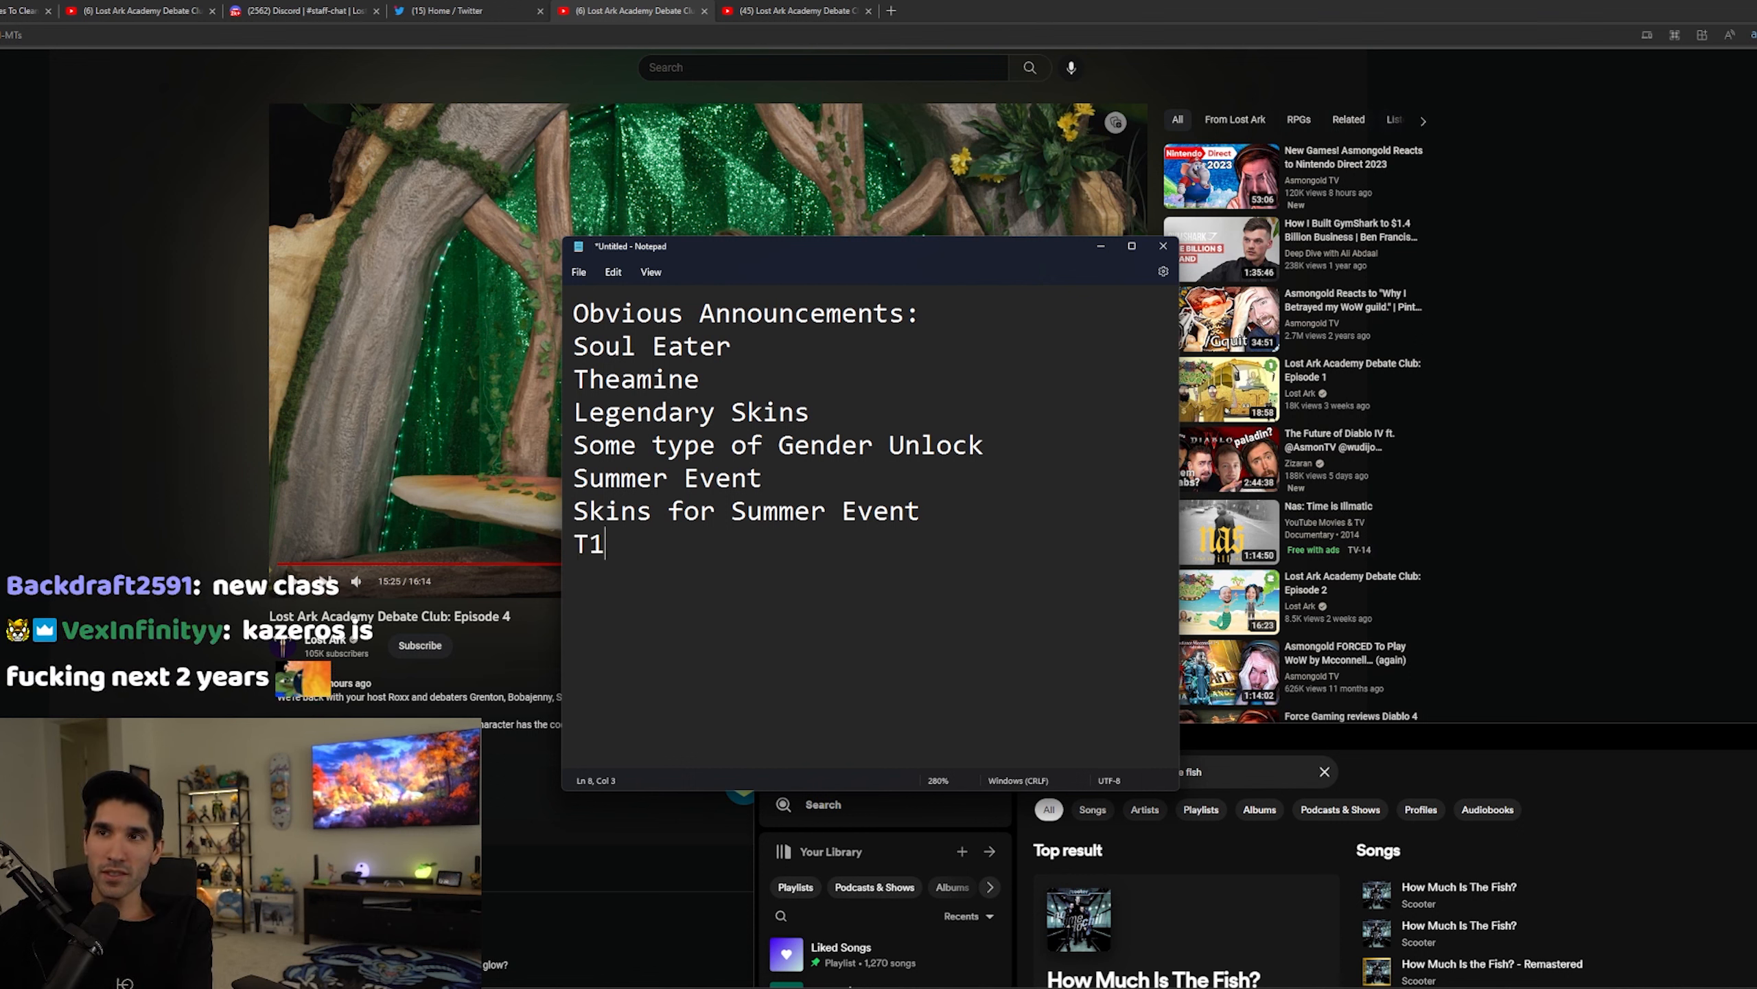
{"action": "type", "text": "-T3 Rea"}
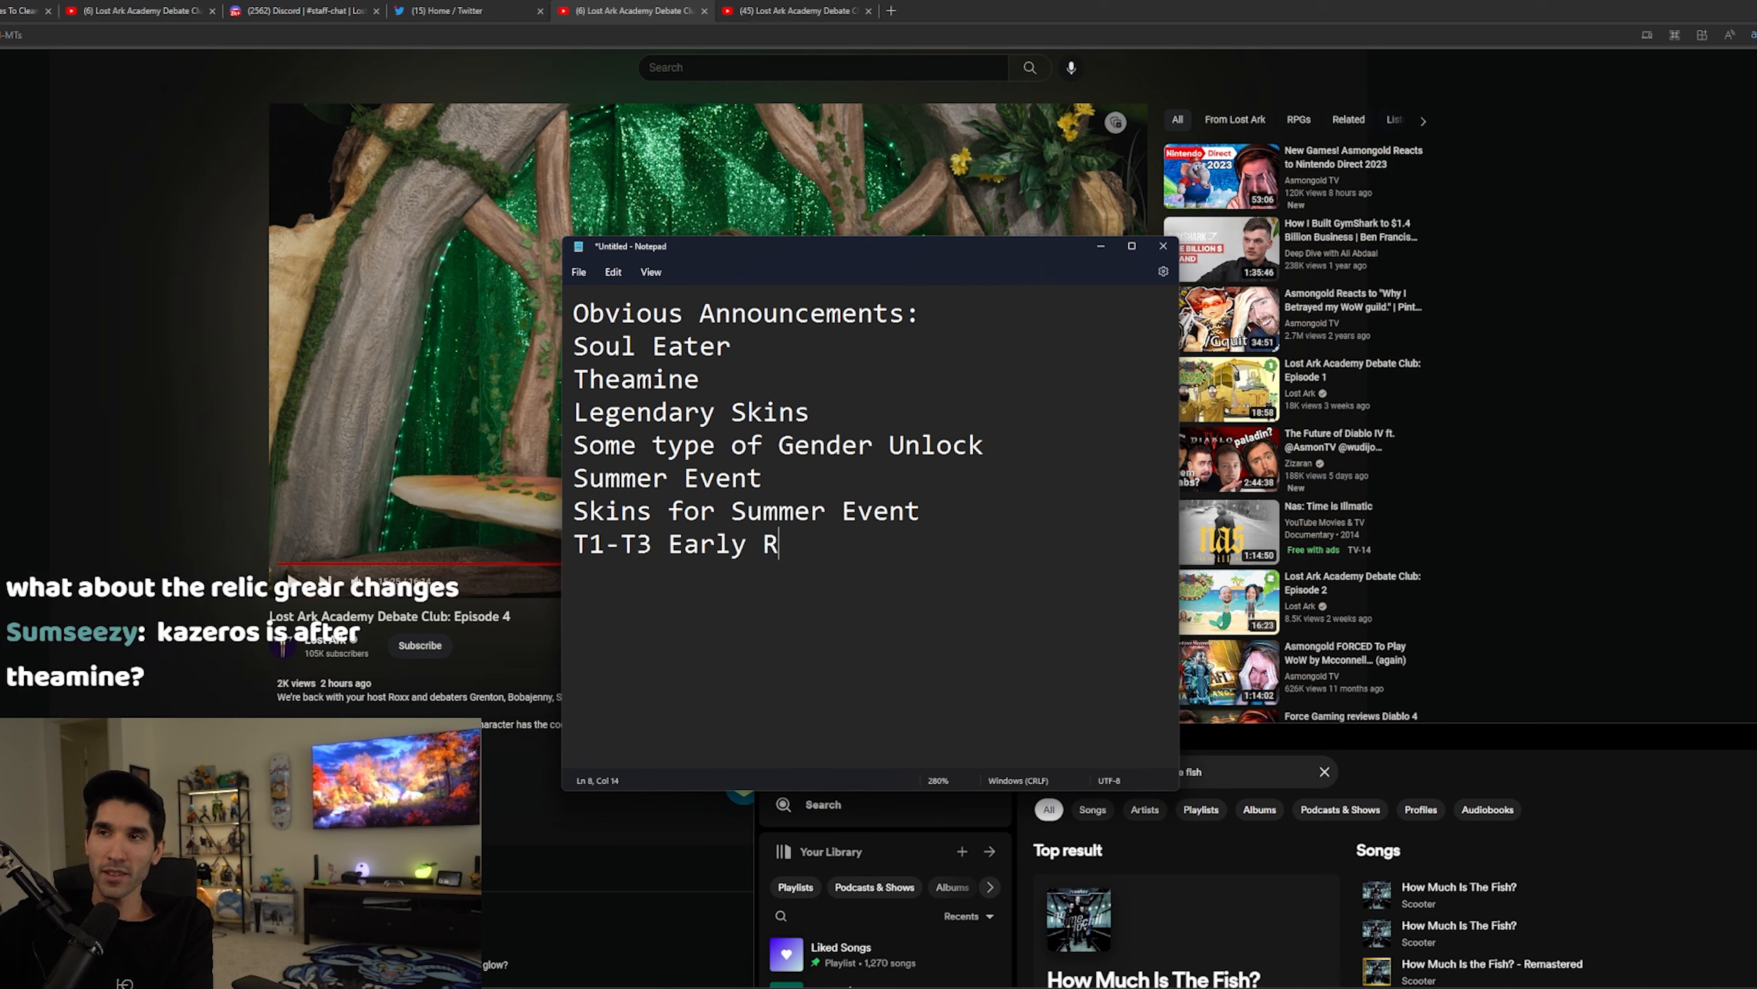
{"action": "type", "text": "evamp"}
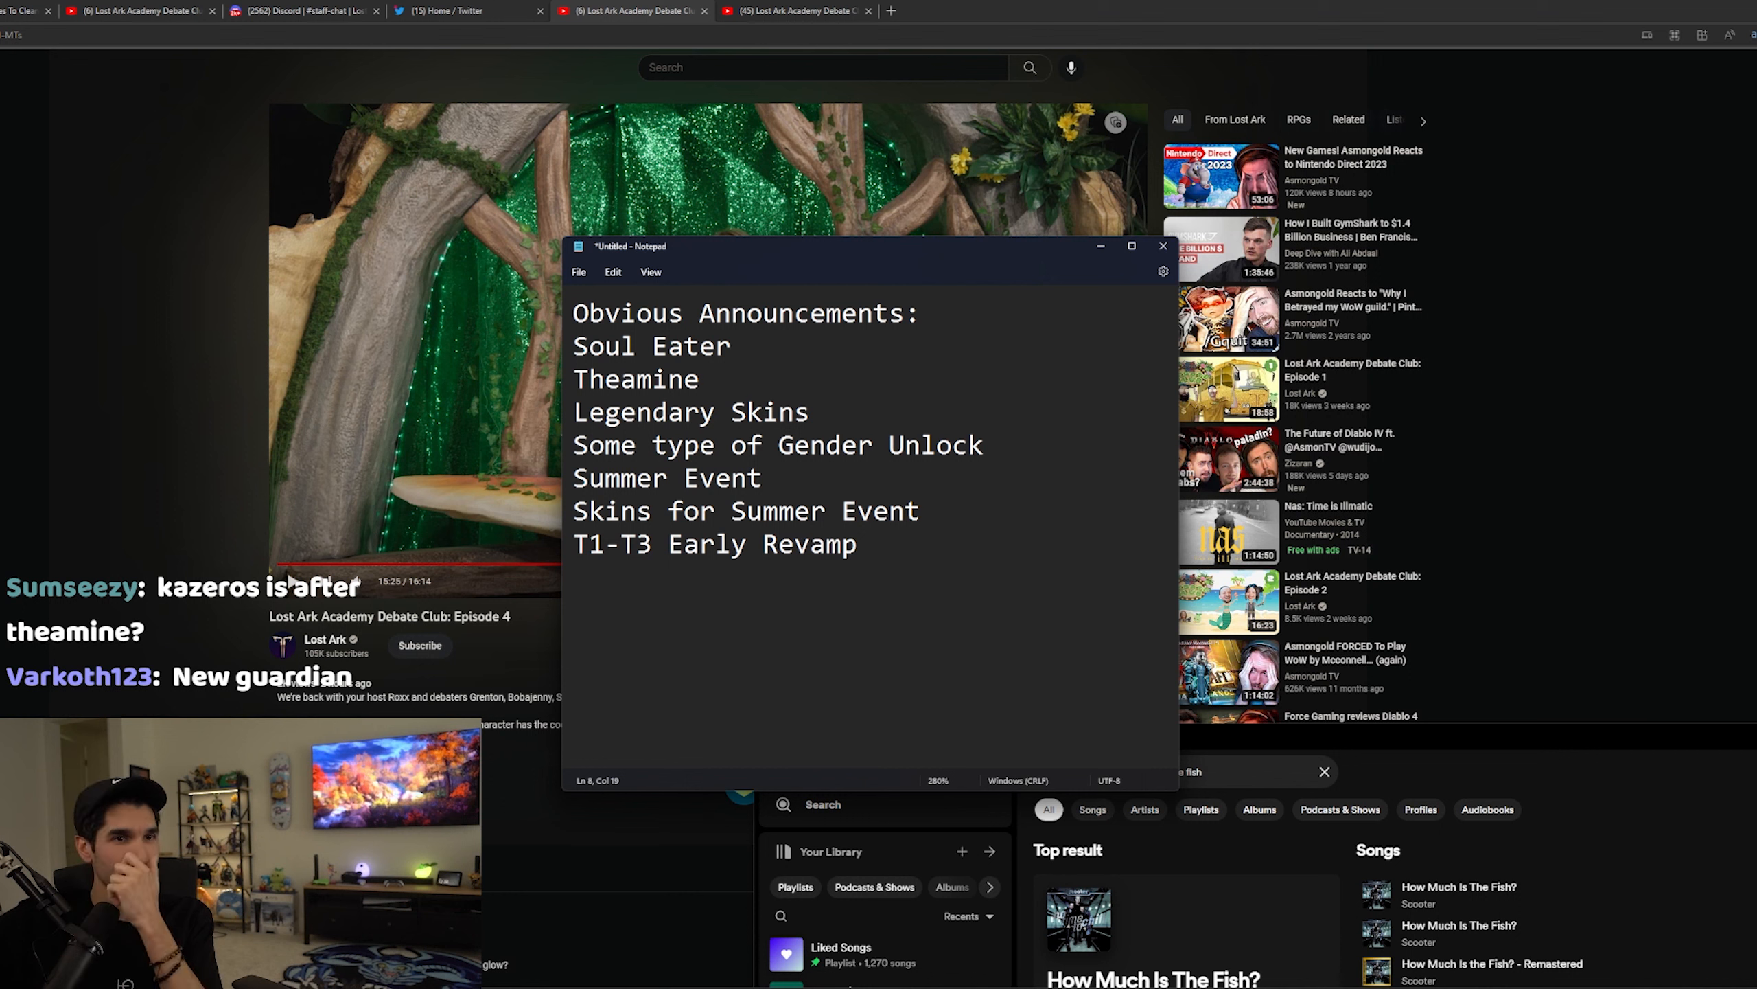
{"action": "type", "text": "New Guar"}
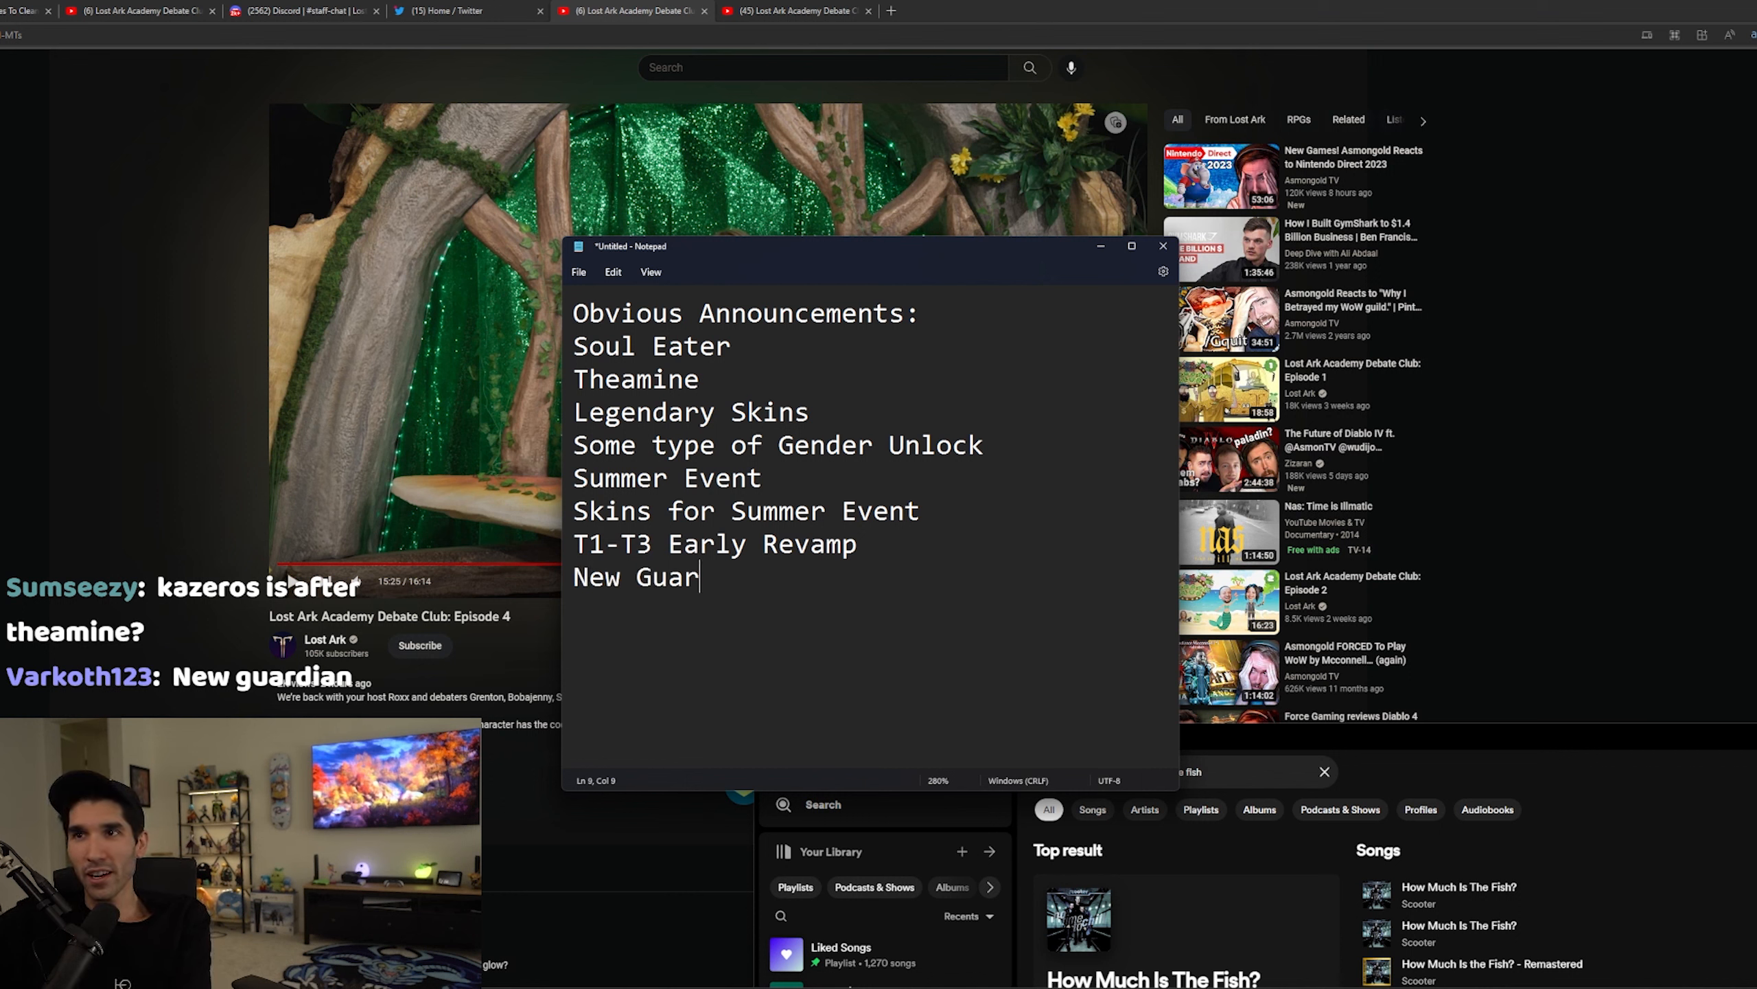
{"action": "type", "text": "dian"}
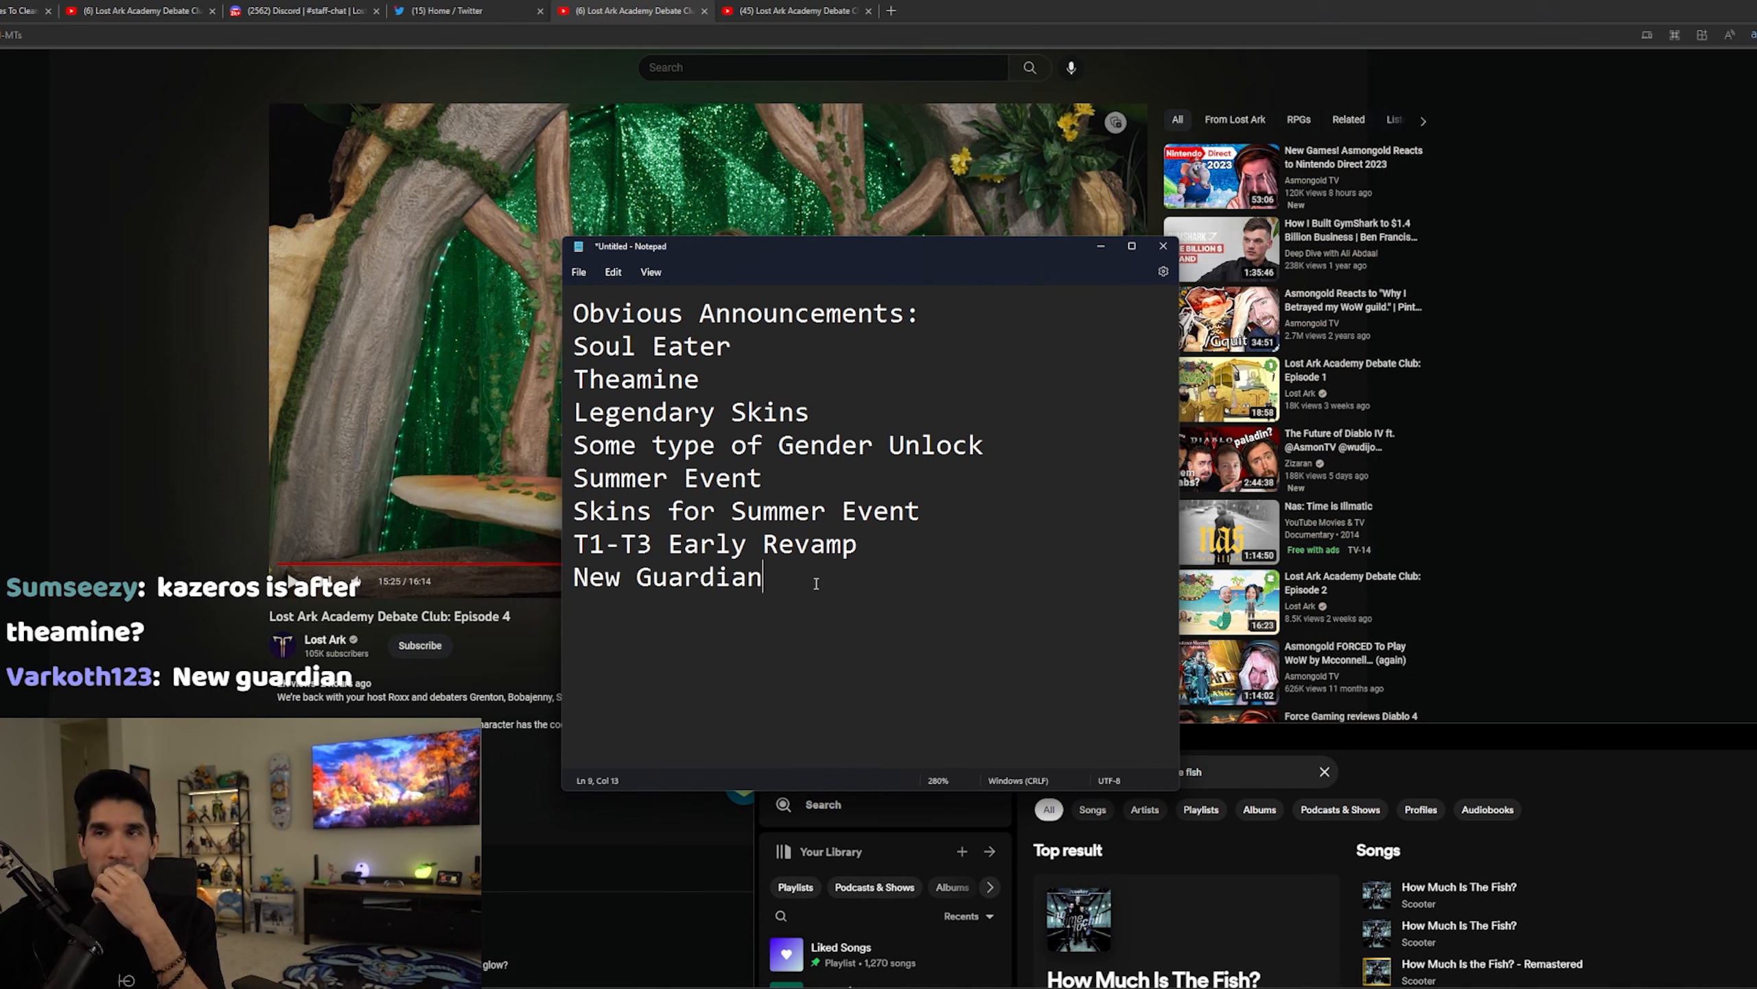